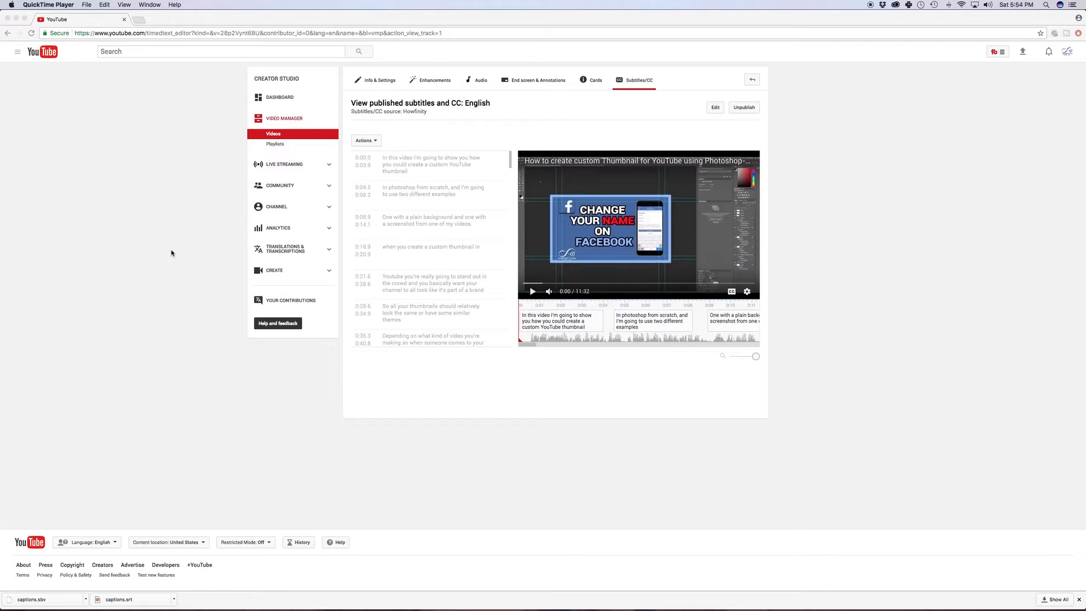
Download the video's English subtitles from YouTube Studio as an .srt file
click(365, 140)
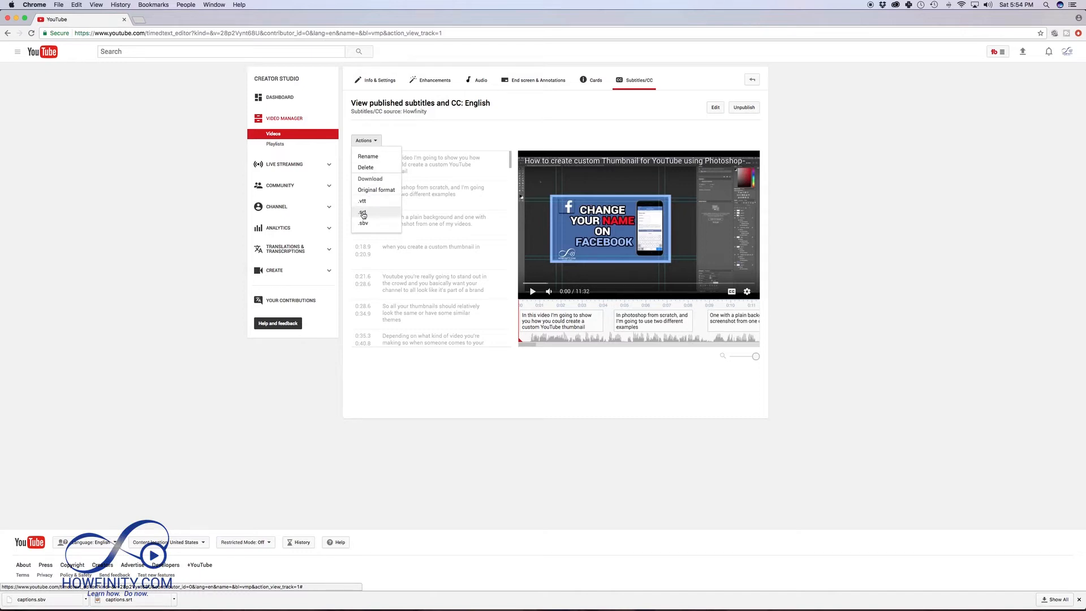
click(363, 213)
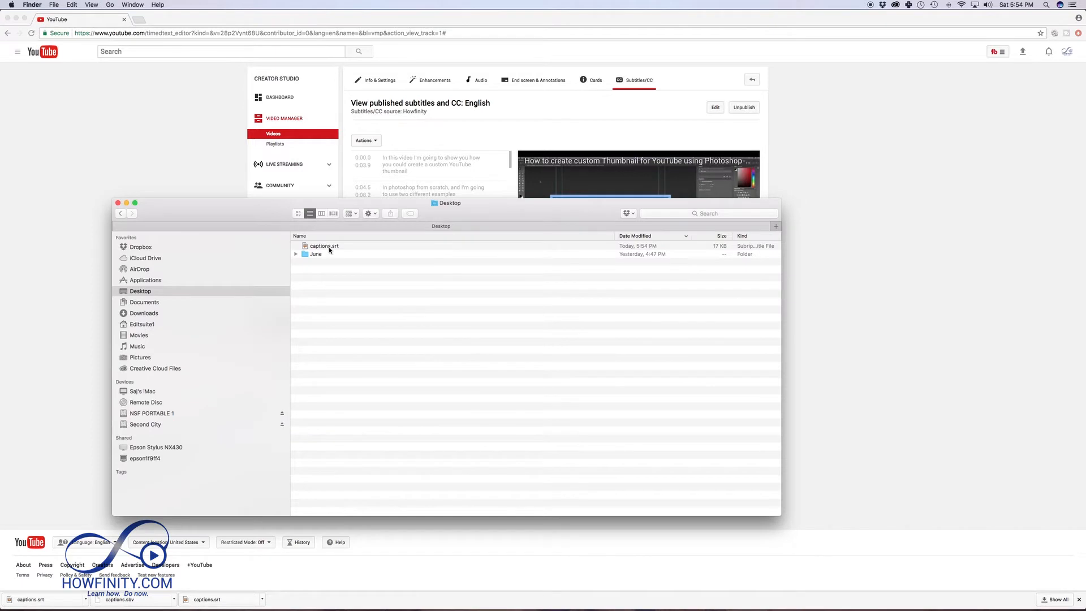
mouse_move(318, 250)
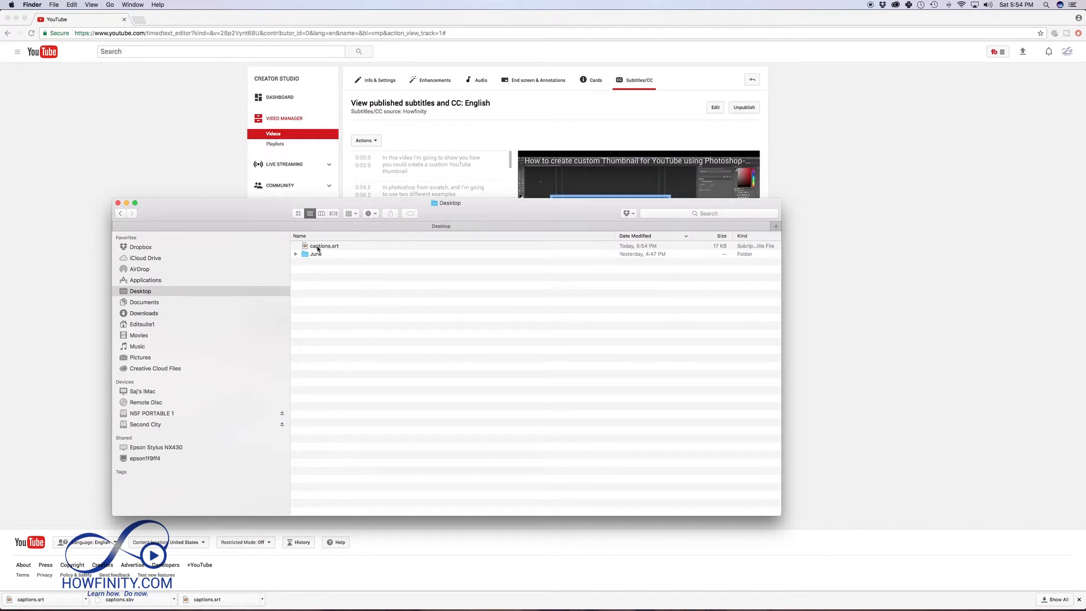
Show the Open With options for captions.srt on the Desktop
right_click(323, 245)
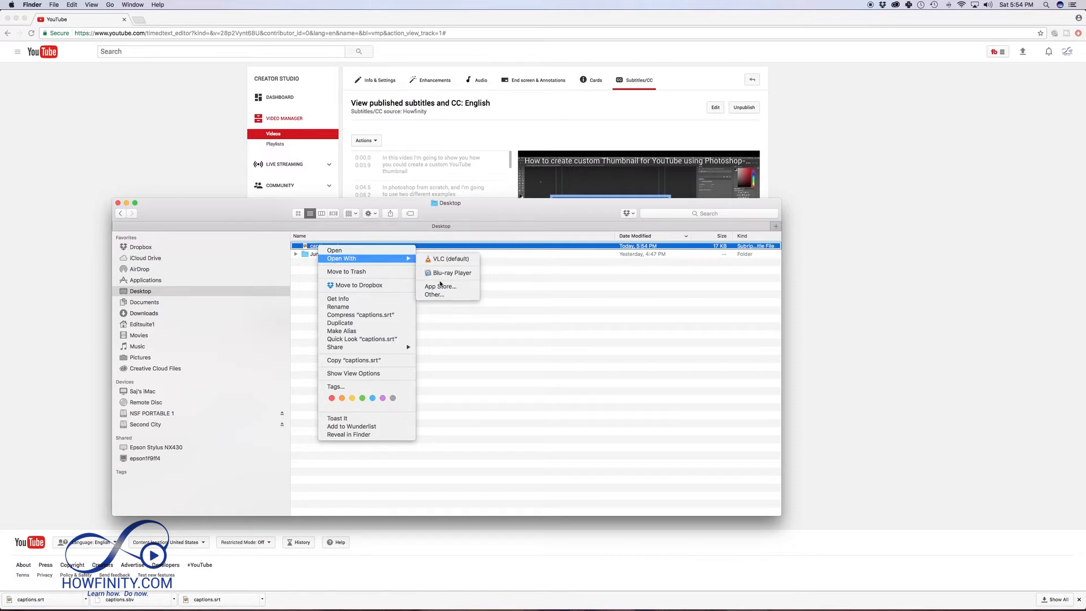
mouse_move(449, 272)
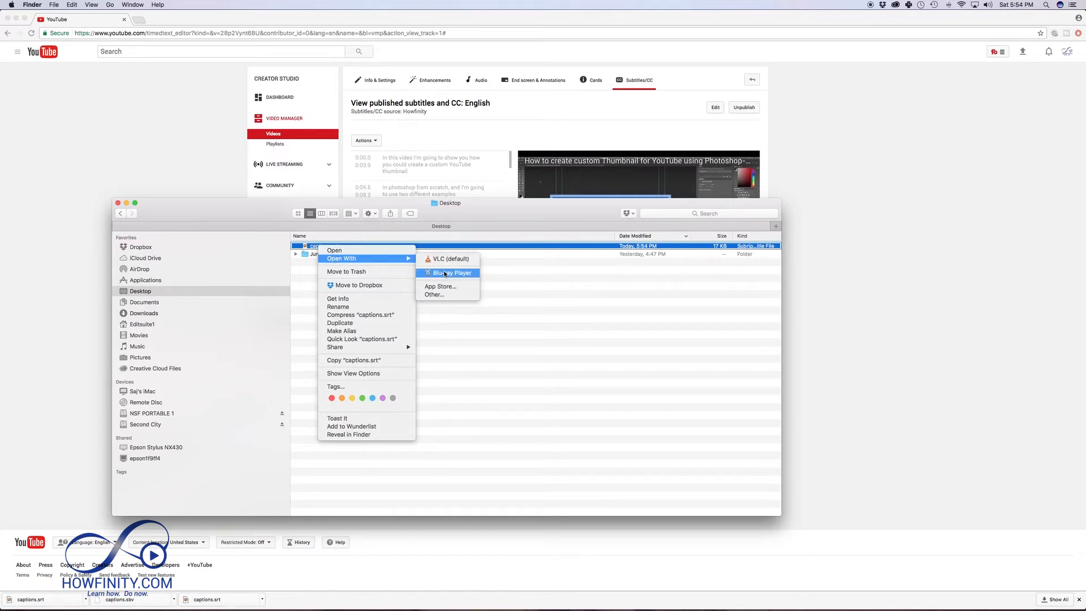
mouse_move(317, 274)
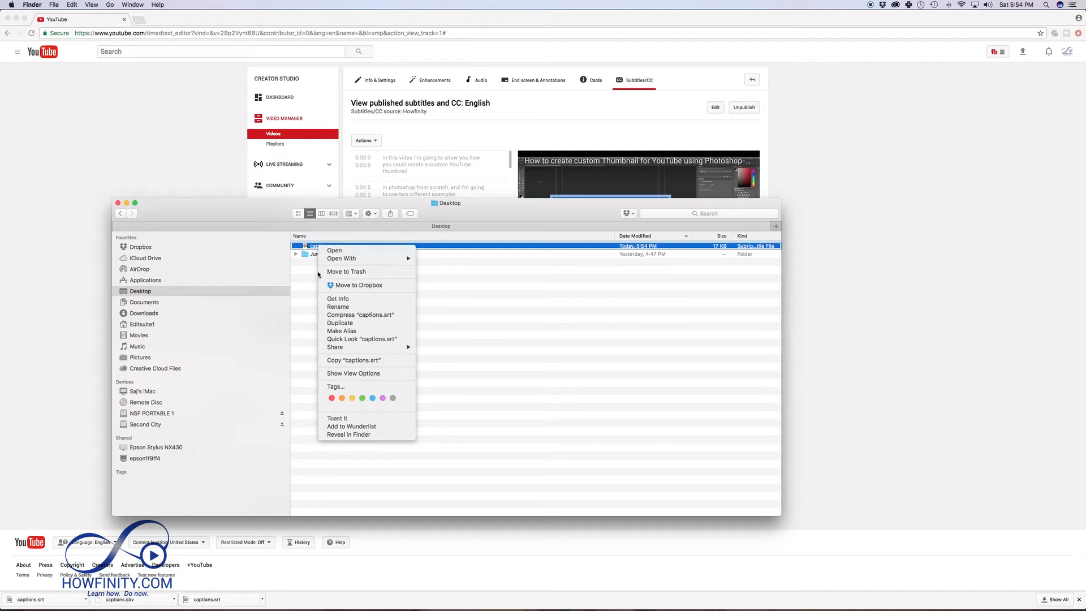
mouse_move(323, 249)
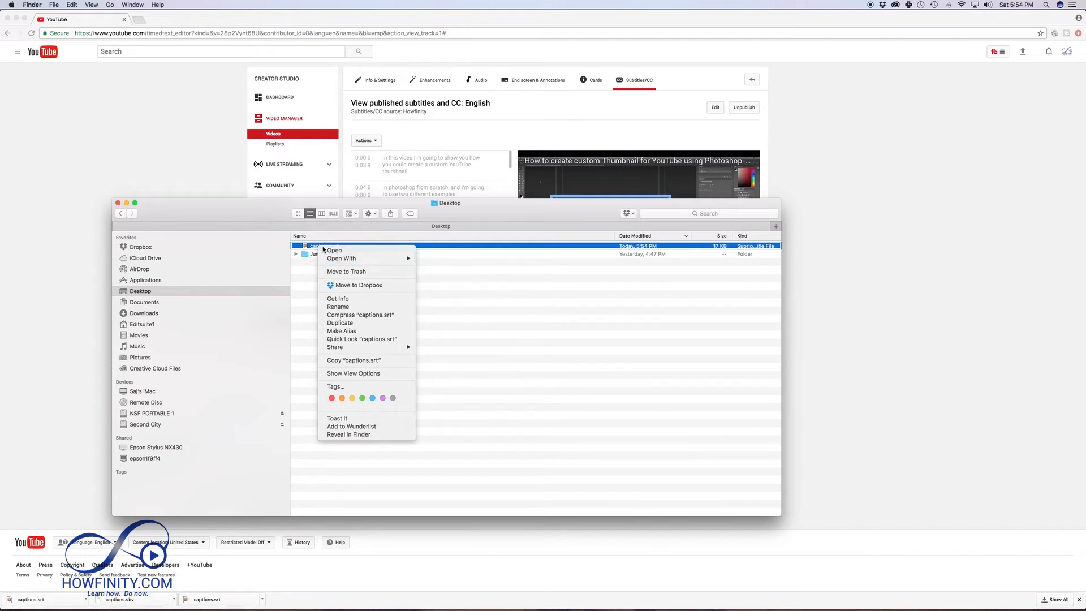
mouse_move(305, 282)
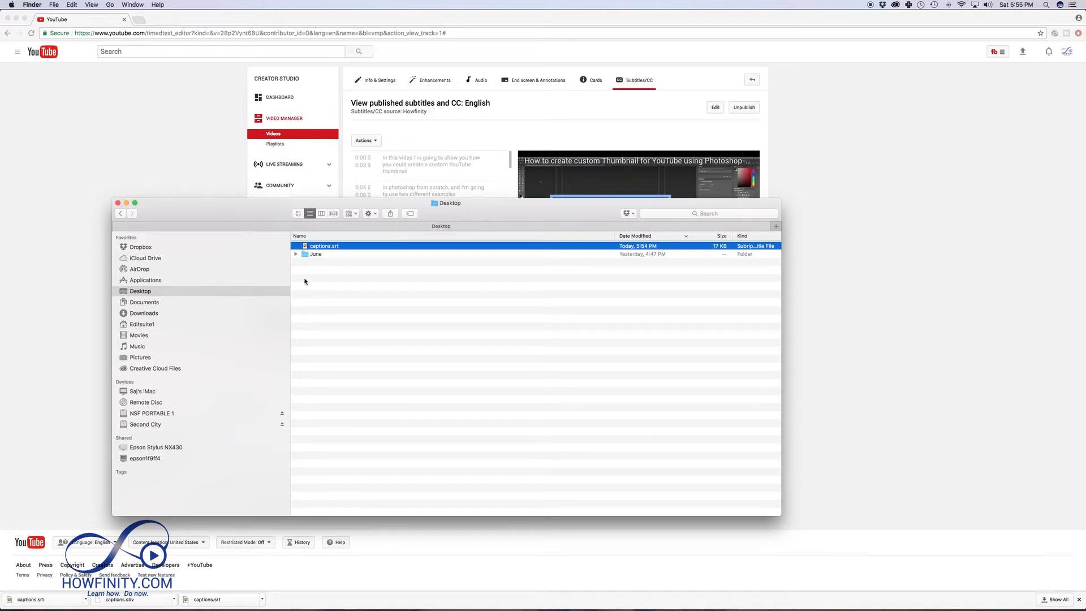
mouse_move(326, 293)
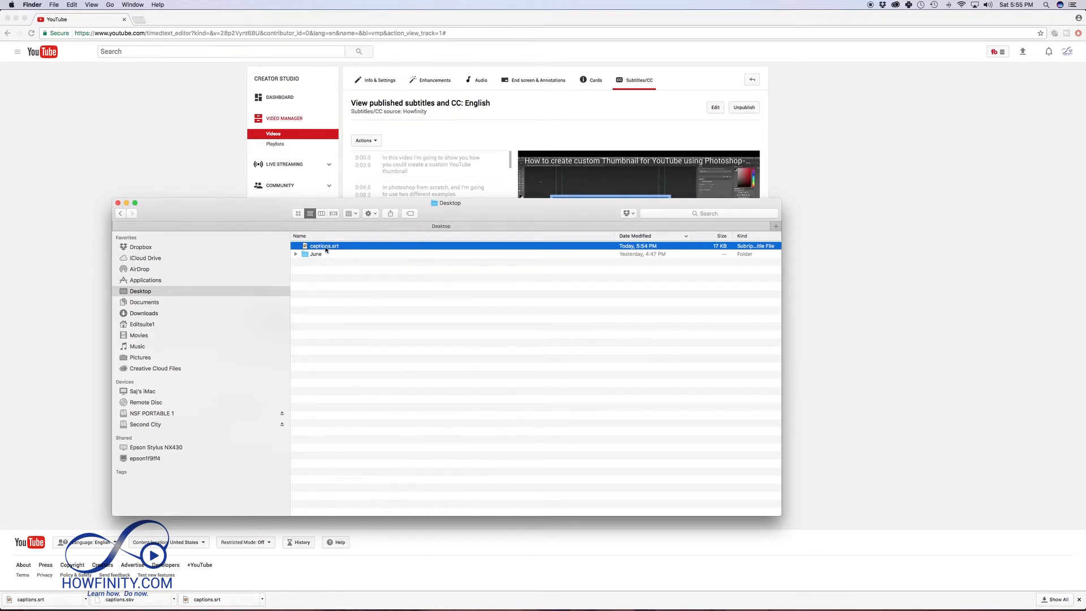
Rename captions.srt to captions.txt and confirm using the .txt extension
right_click(323, 245)
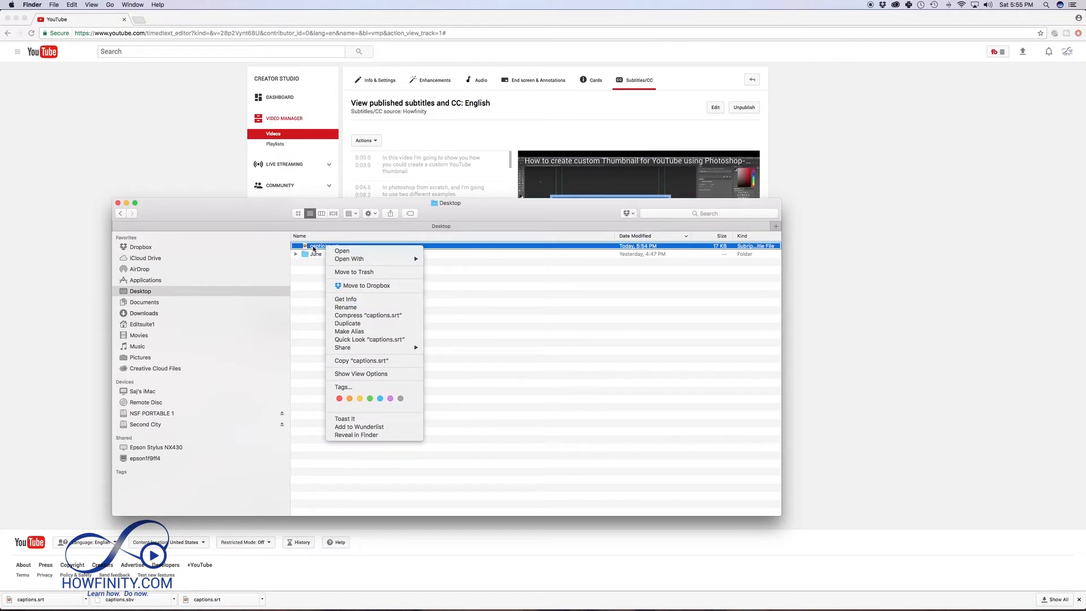
mouse_move(356, 306)
text(xt)
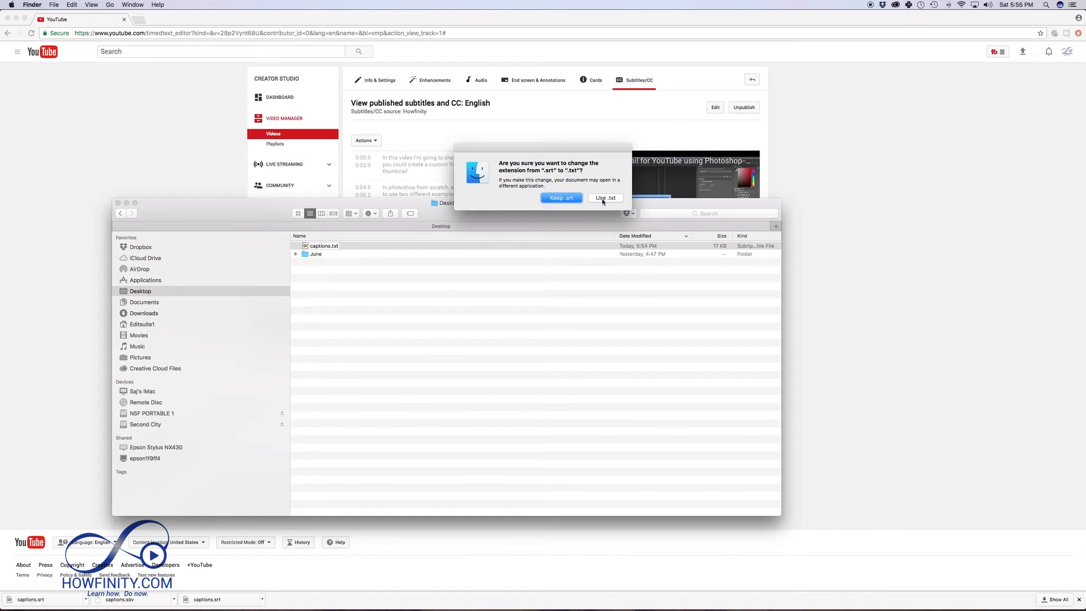
click(604, 198)
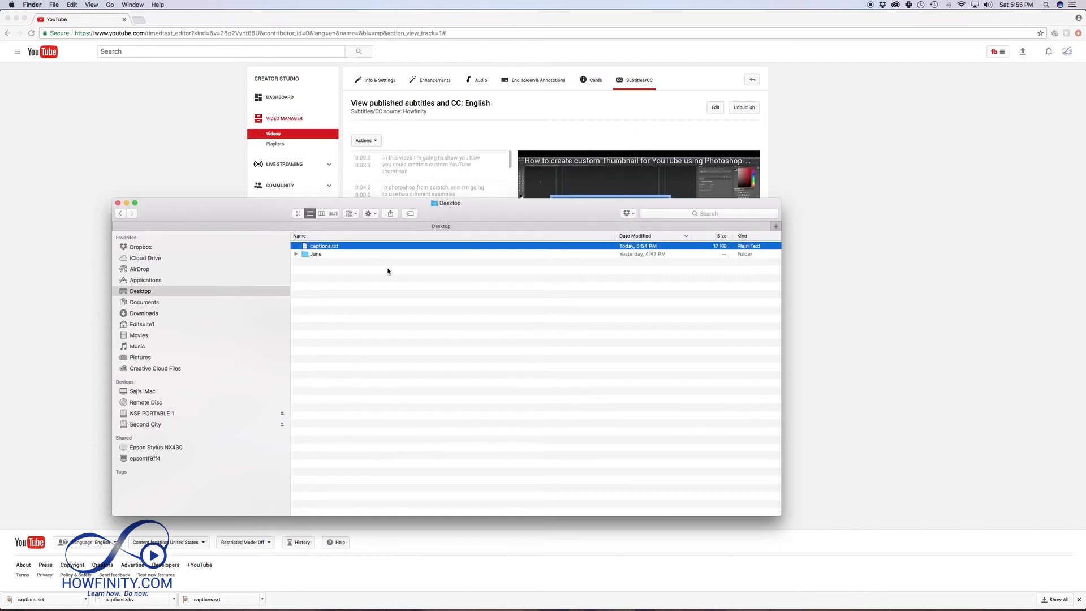
mouse_move(366, 298)
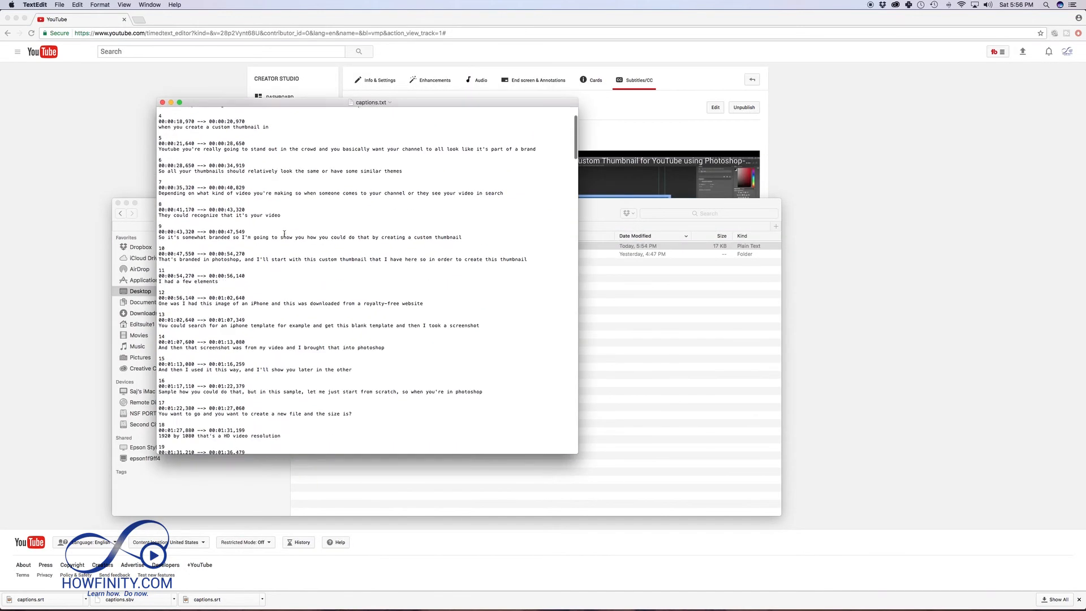
Scroll through the numbered subtitle entries and timecodes in captions.txt
scroll(down, 3)
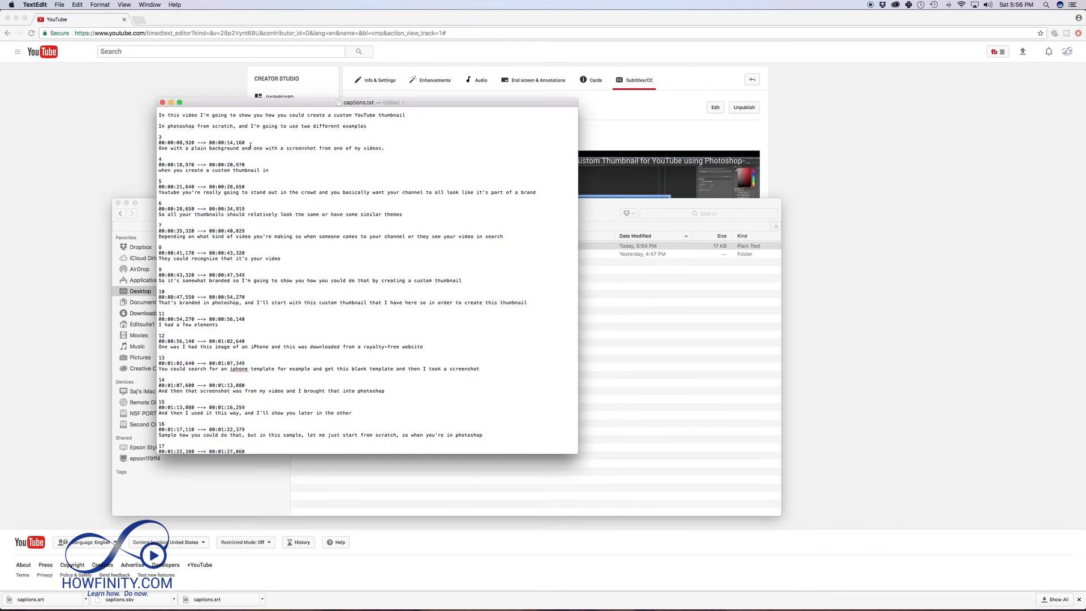
mouse_move(523, 121)
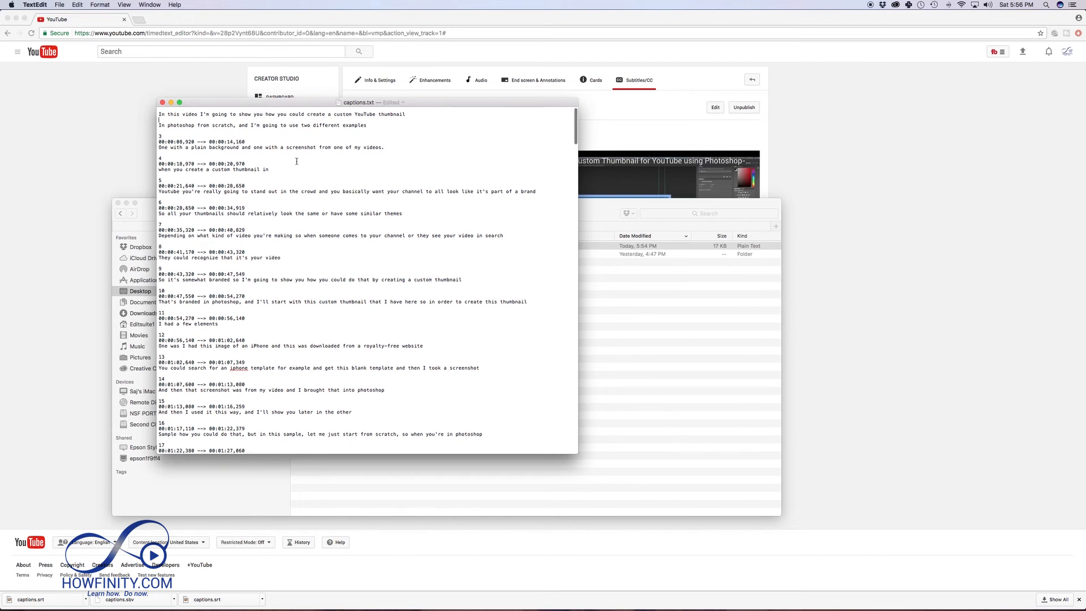
scroll(down, 3)
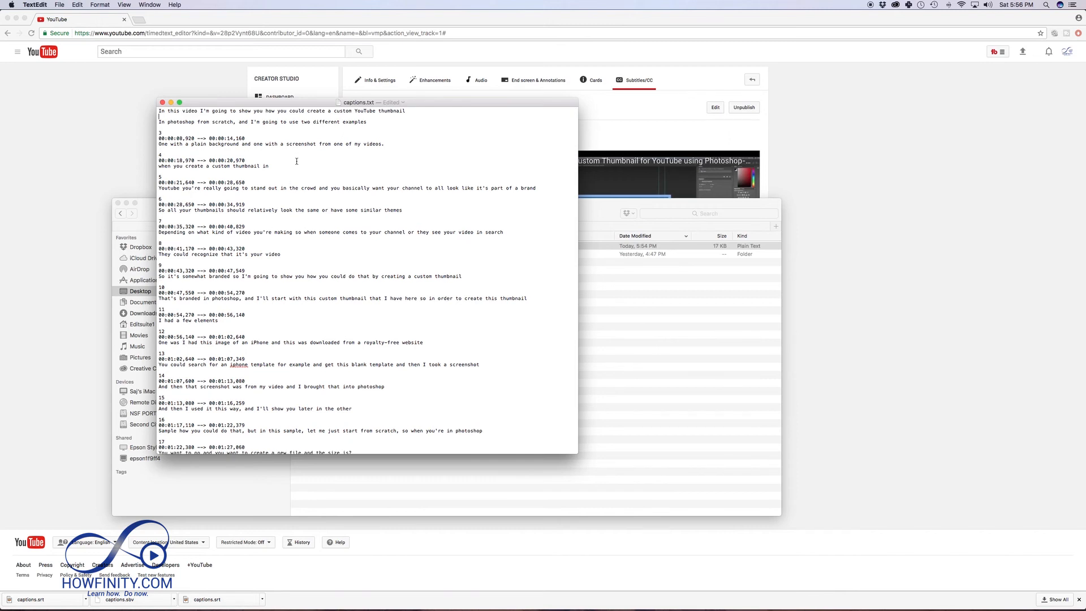